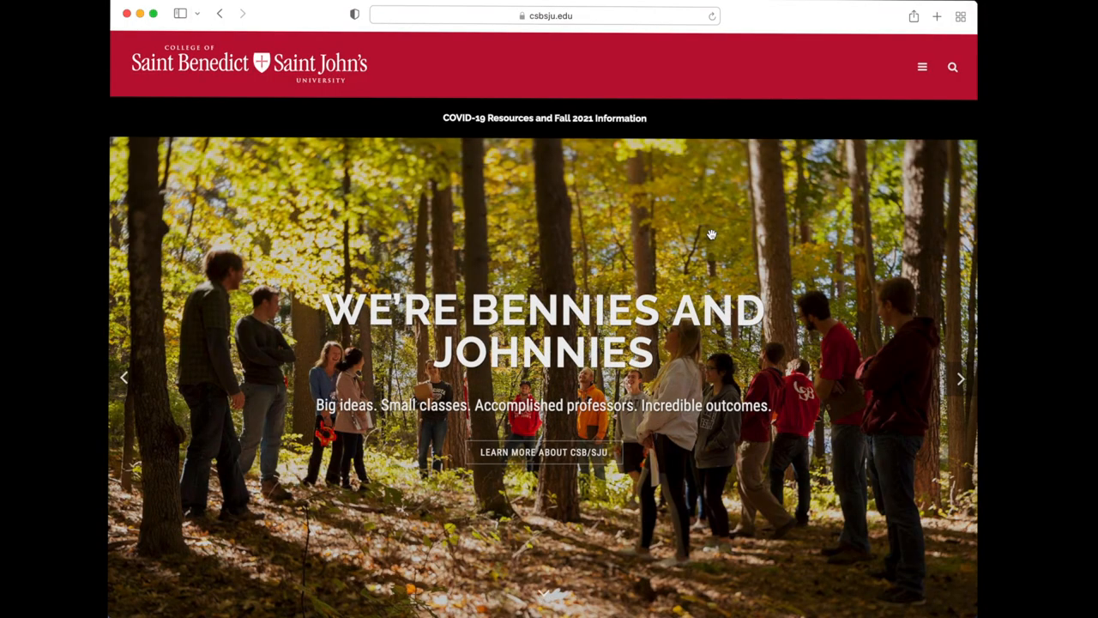
{"action": "mouse_move", "coordinate": [865, 158]}
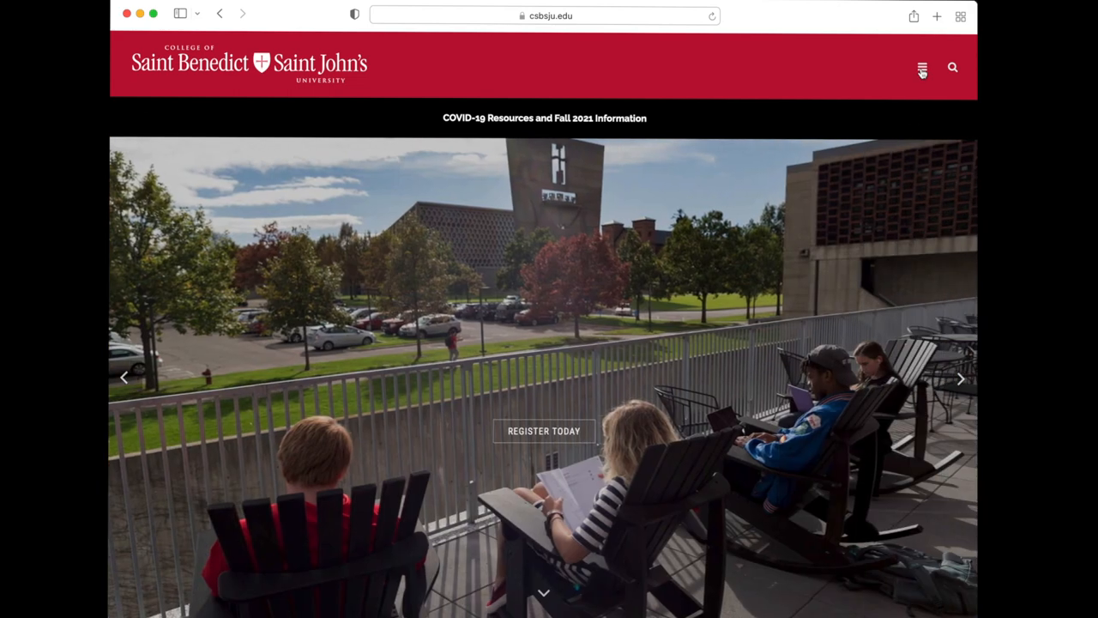
Bring up the CSB/SJU Tools page via the top-right menu icon
{"action": "left_click", "coordinate": [923, 69]}
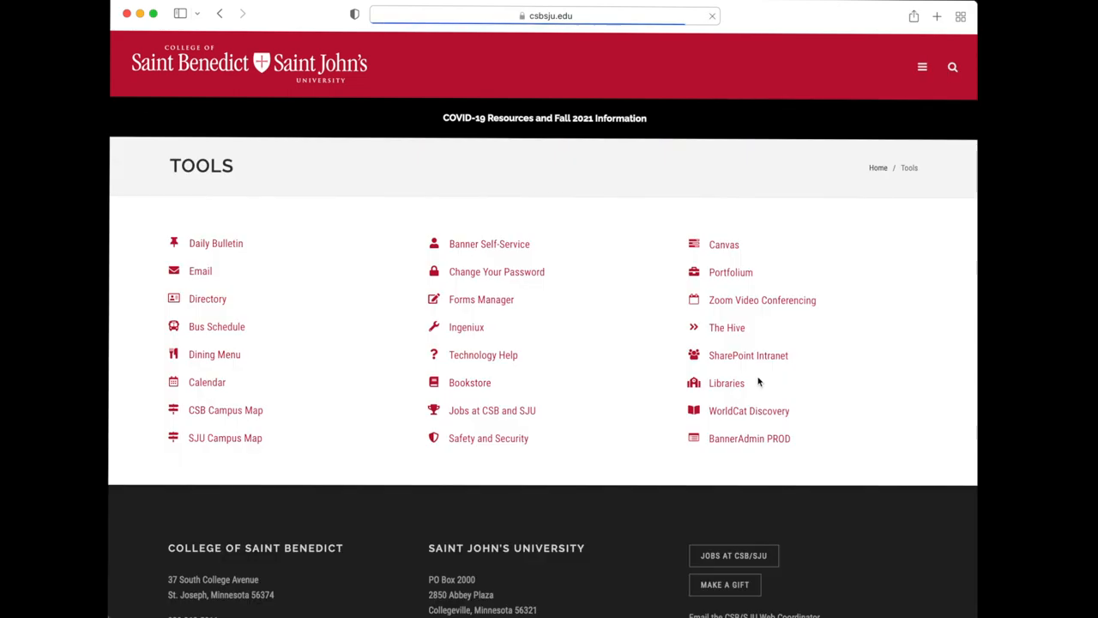
Go to the Libraries page and enter 'just ministry gula' in the catalog search box
{"action": "left_click", "coordinate": [727, 382]}
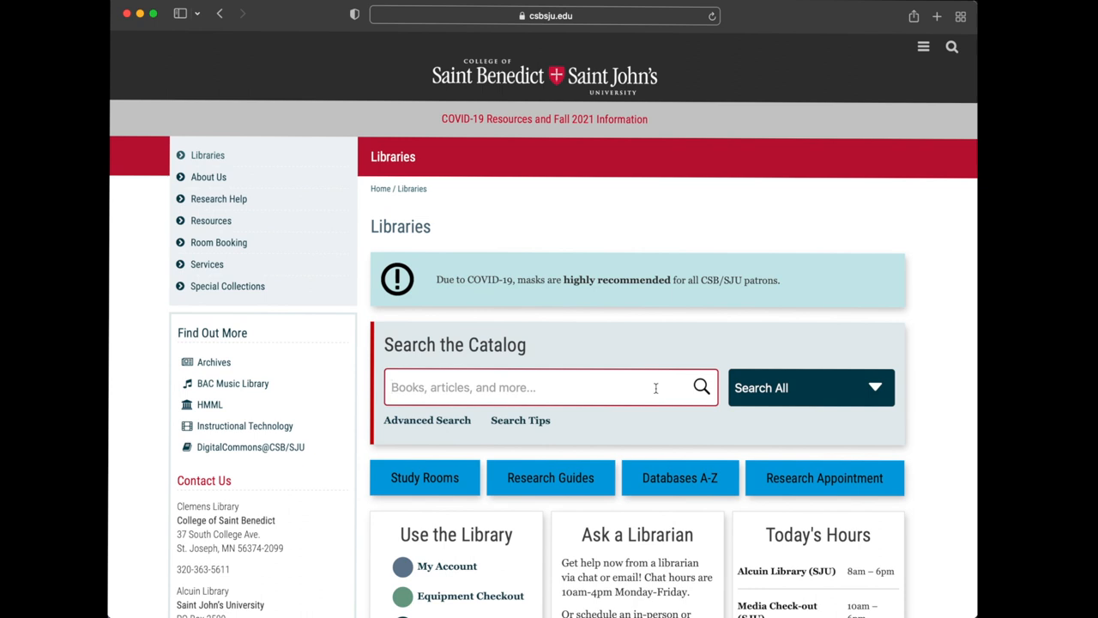
{"action": "type", "text": "just mi"}
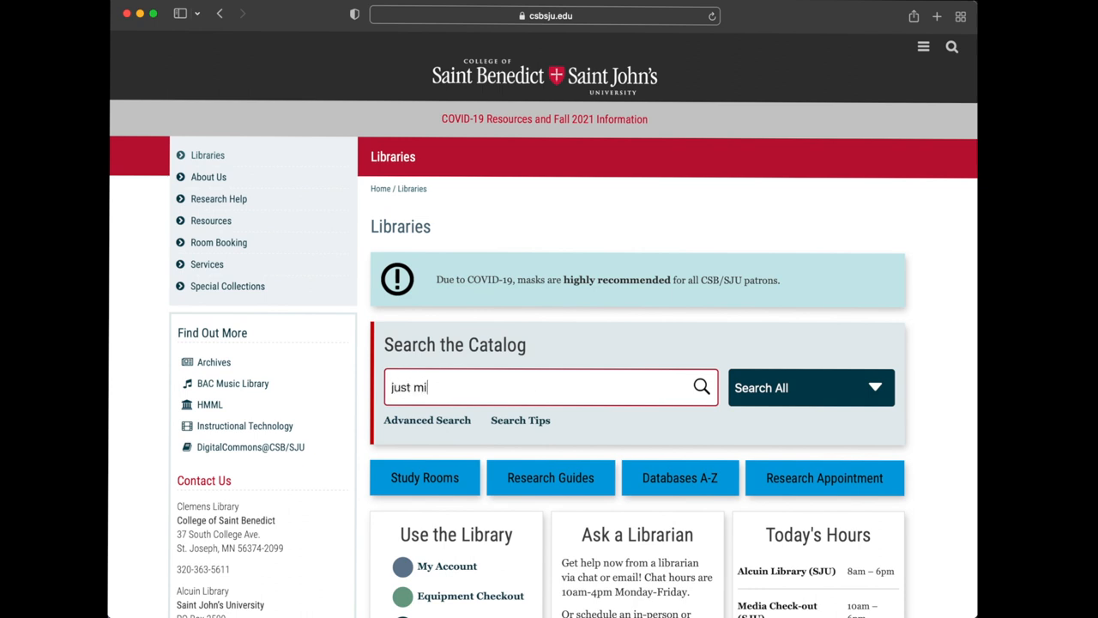
{"action": "type", "text": "nistry g"}
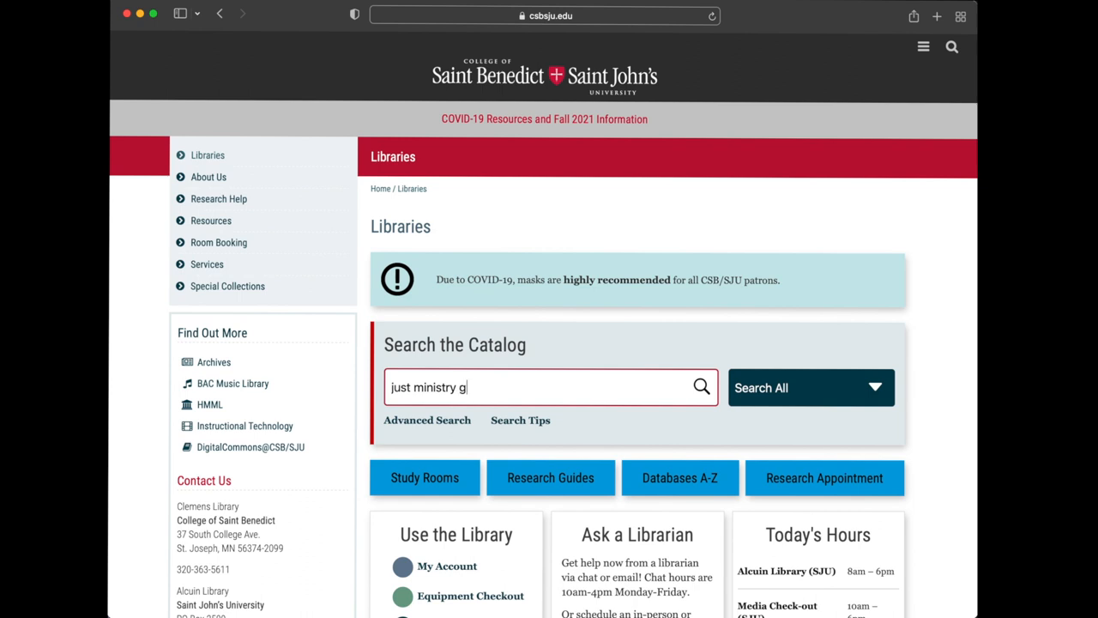
{"action": "type", "text": "ula"}
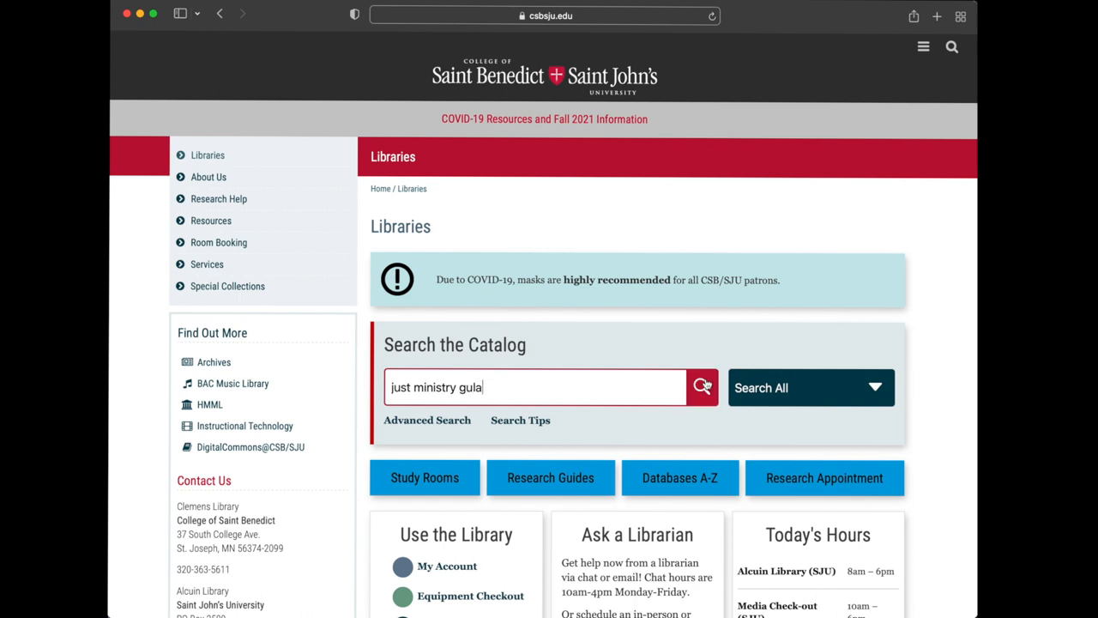
Run the catalog search and sort the 28 results by Best Match
{"action": "left_click", "coordinate": [701, 388]}
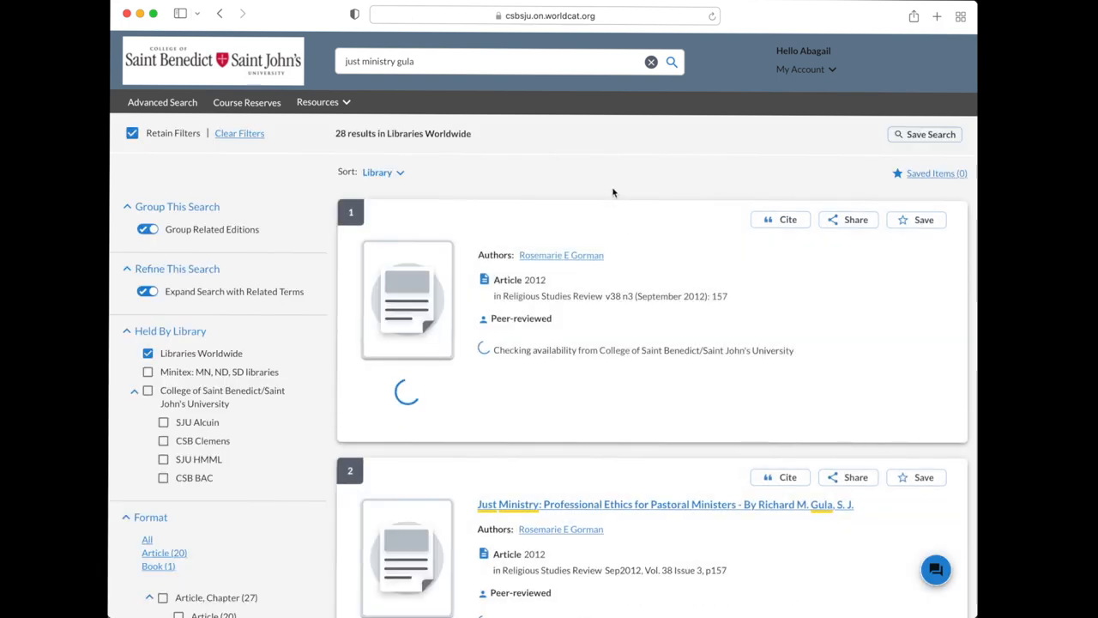
{"action": "left_click", "coordinate": [377, 171]}
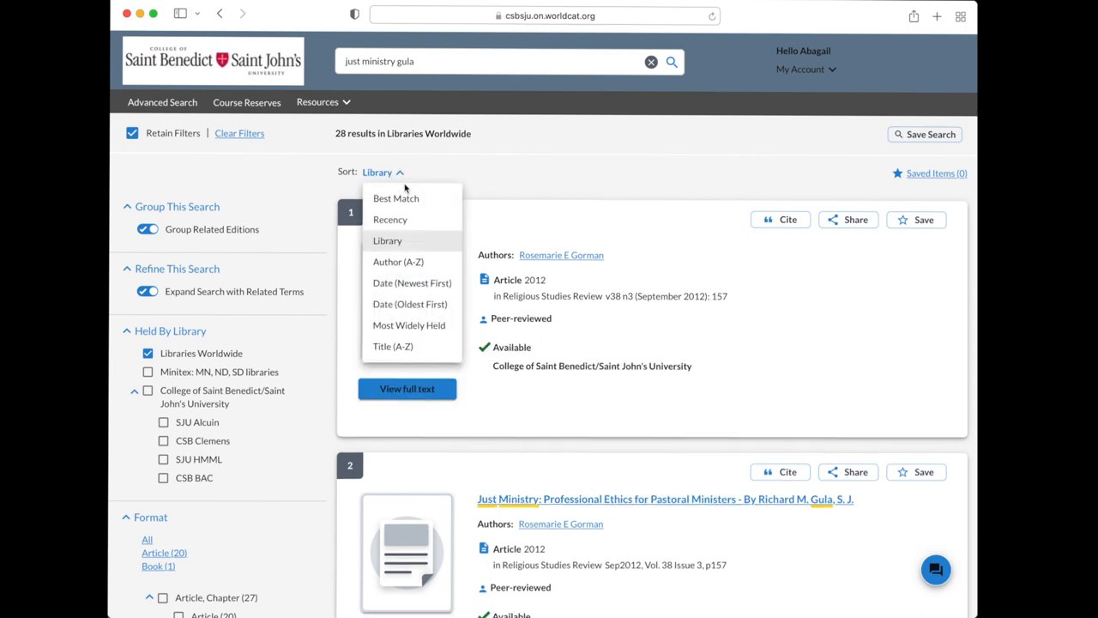
{"action": "mouse_move", "coordinate": [394, 199]}
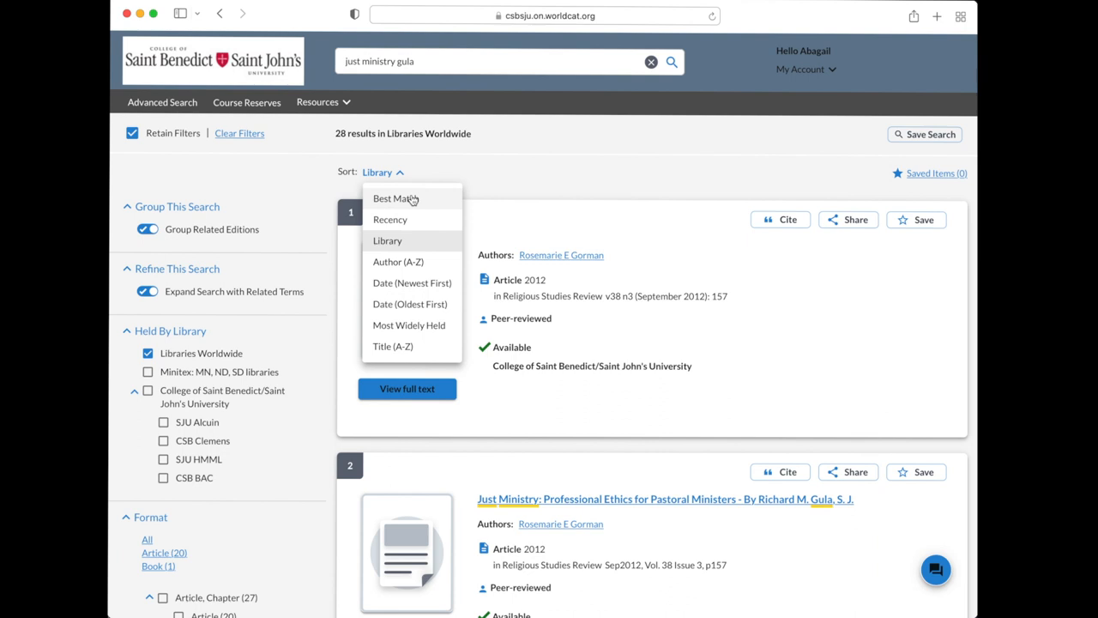
{"action": "mouse_move", "coordinate": [395, 199]}
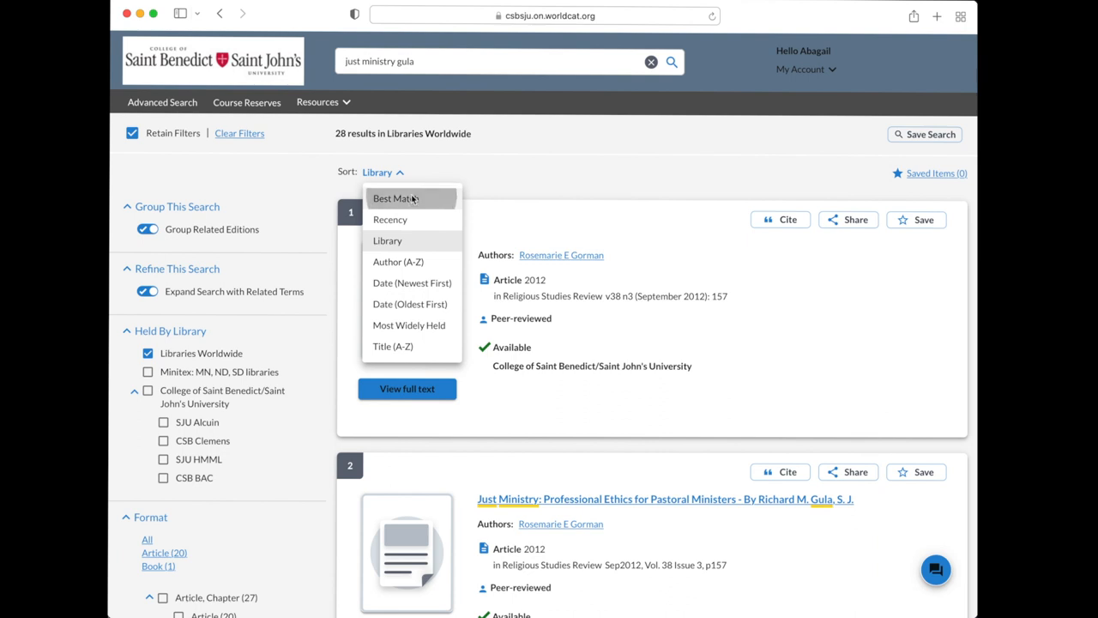
{"action": "left_click", "coordinate": [394, 199]}
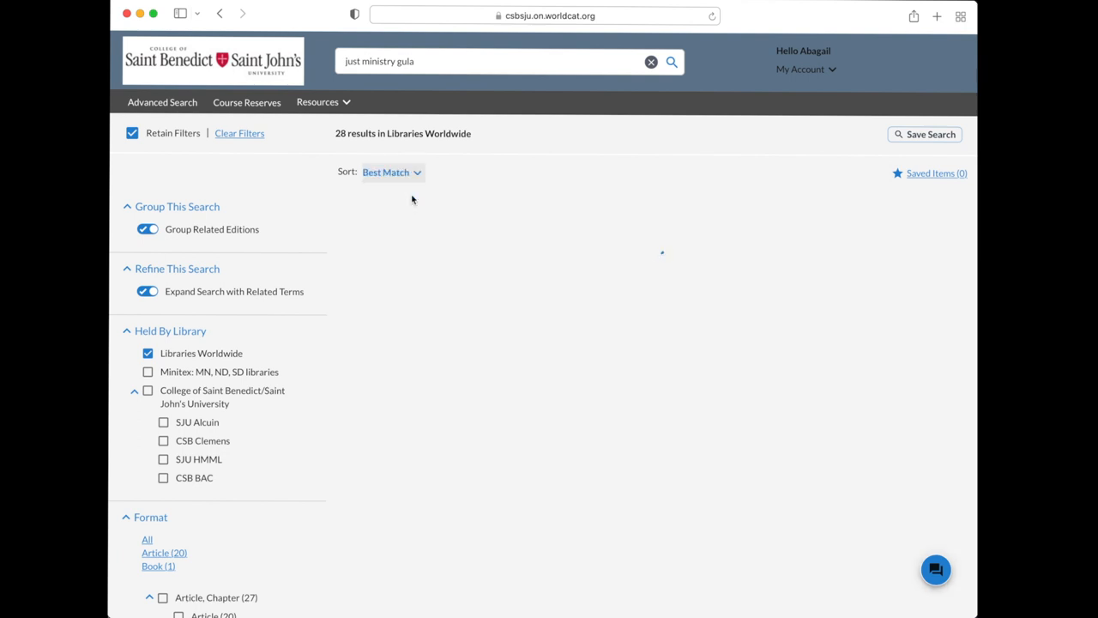
{"action": "left_click", "coordinate": [672, 62]}
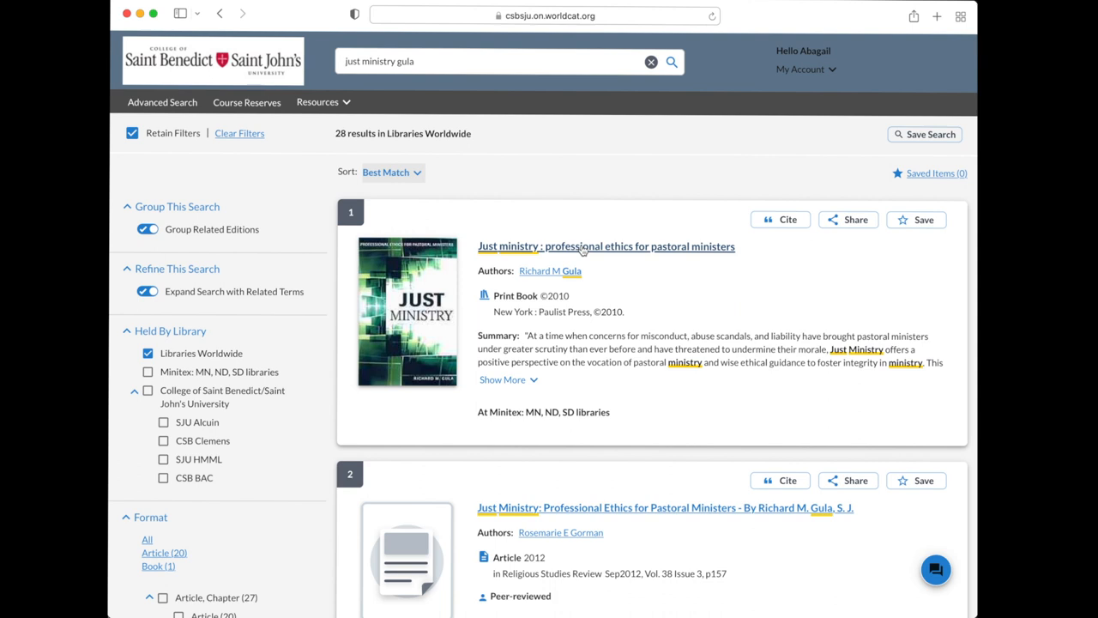
View the full record for Gula's print book 'Just ministry' from the first result
{"action": "left_click", "coordinate": [606, 247]}
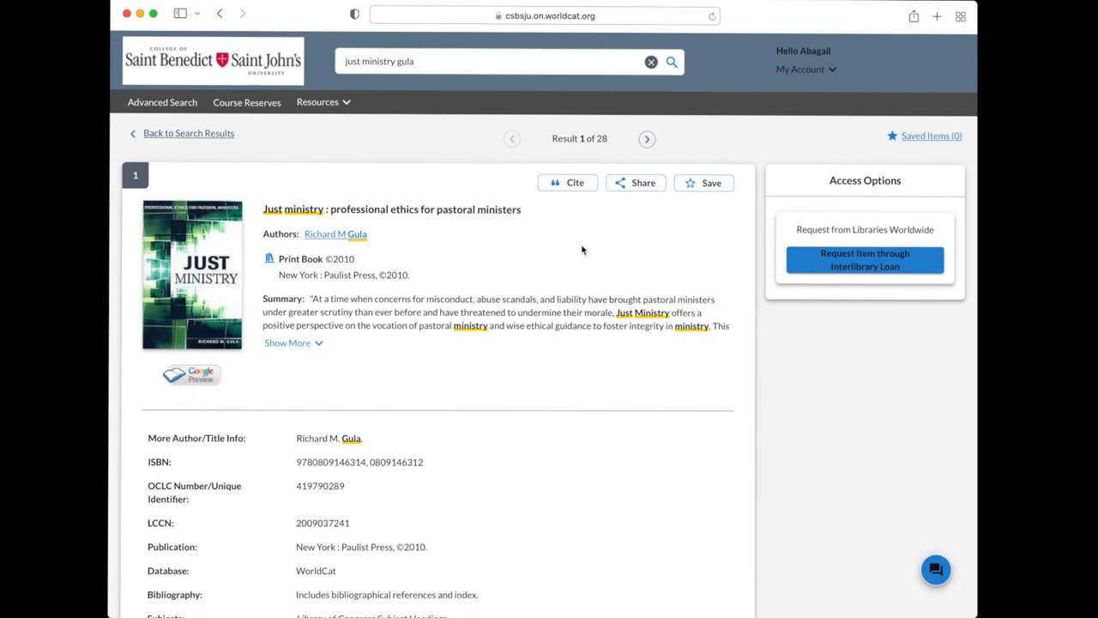
{"action": "mouse_move", "coordinate": [712, 278]}
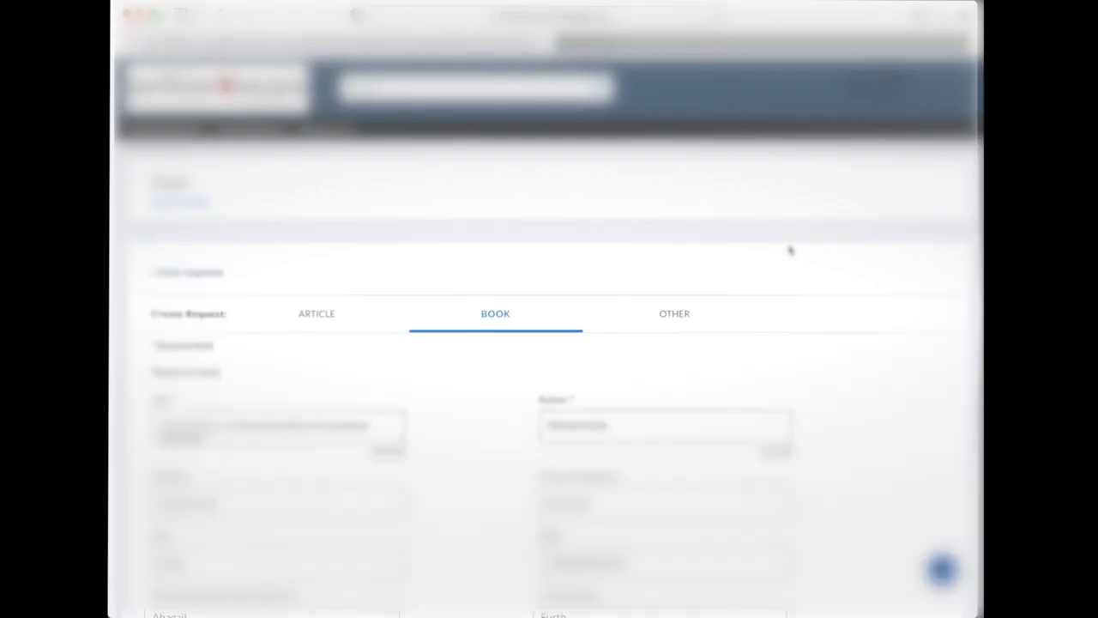
Review pickup location and contact details, then submit the interlibrary loan request
{"action": "scroll", "scroll_direction": "down", "scroll_amount": 3}
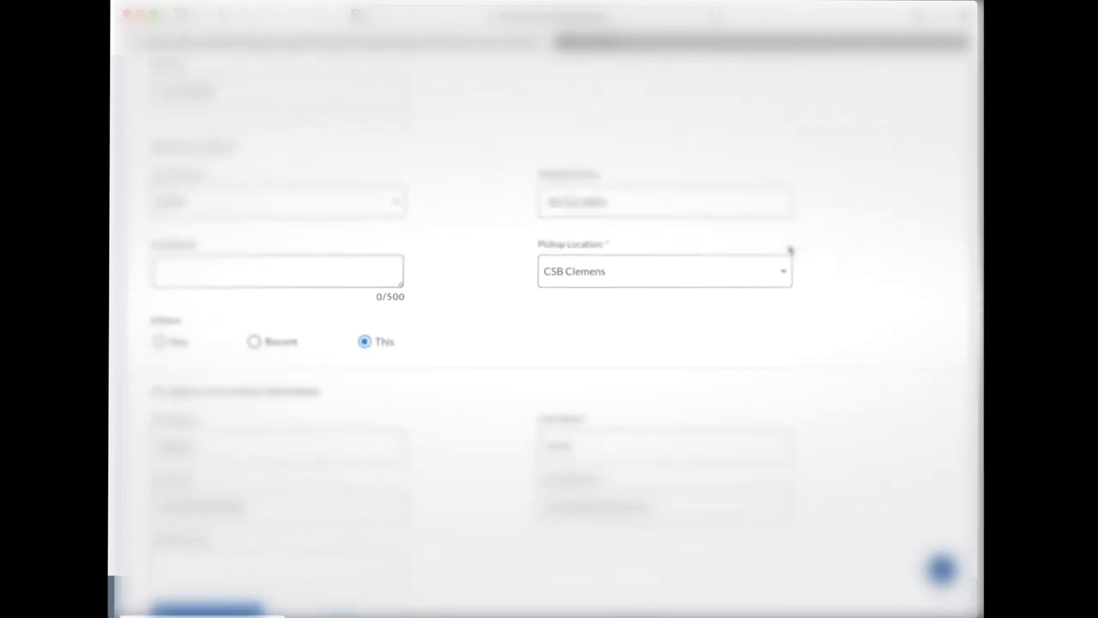
{"action": "scroll", "scroll_direction": "down", "scroll_amount": 3}
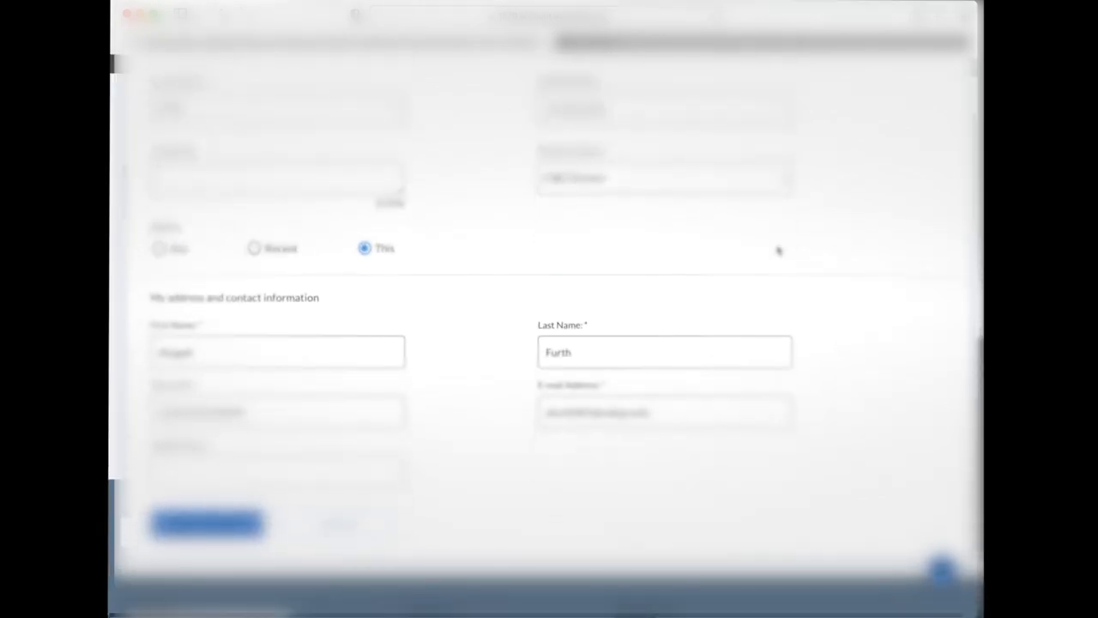
{"action": "left_click", "coordinate": [206, 525]}
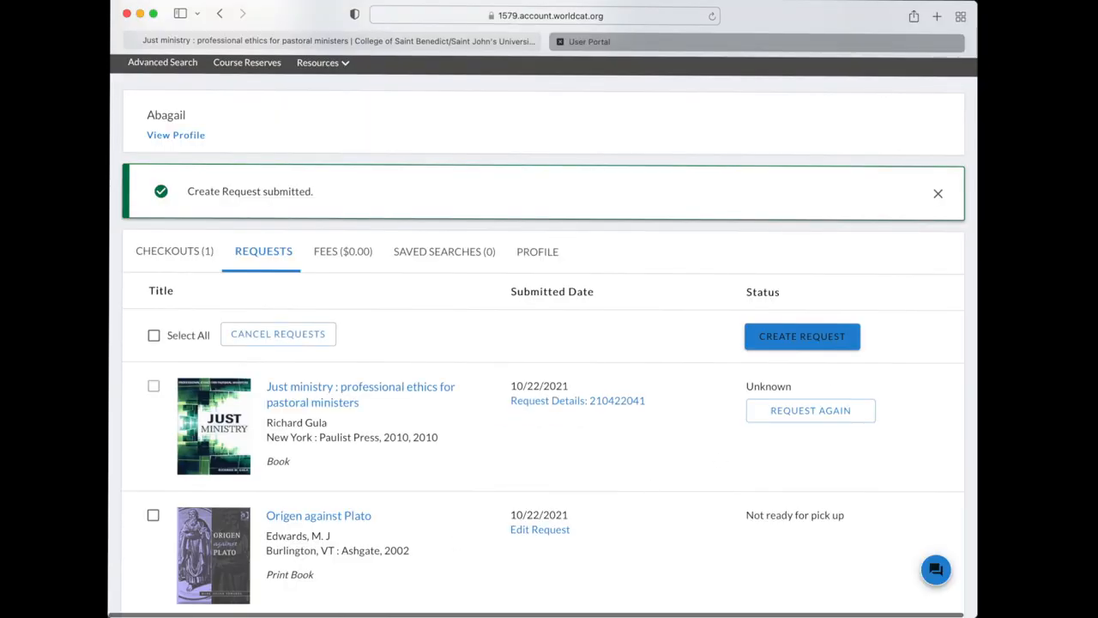